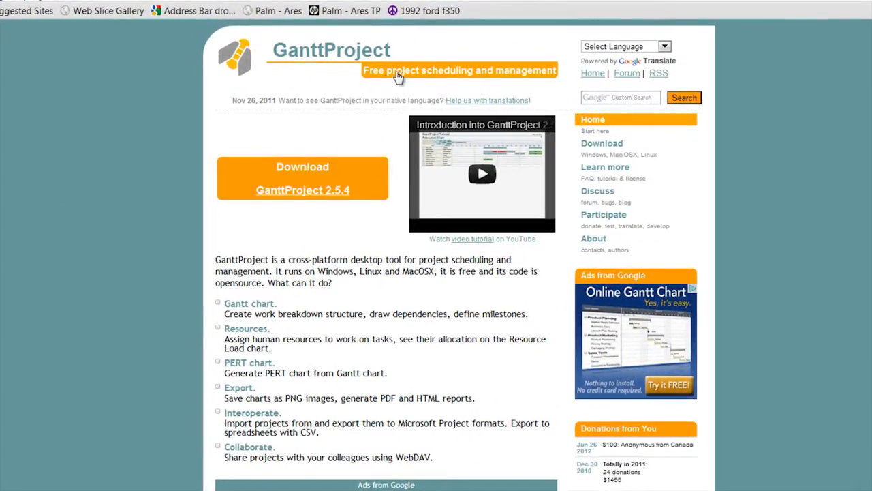
mouse_move(351, 109)
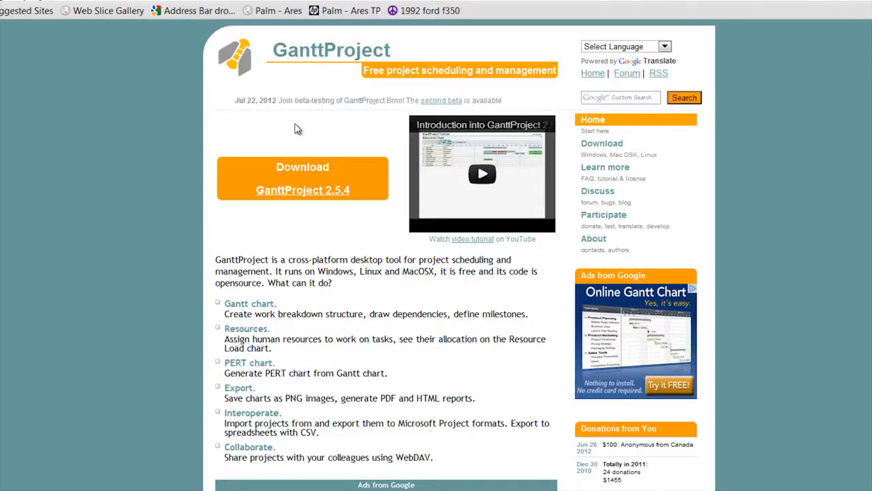
mouse_move(286, 99)
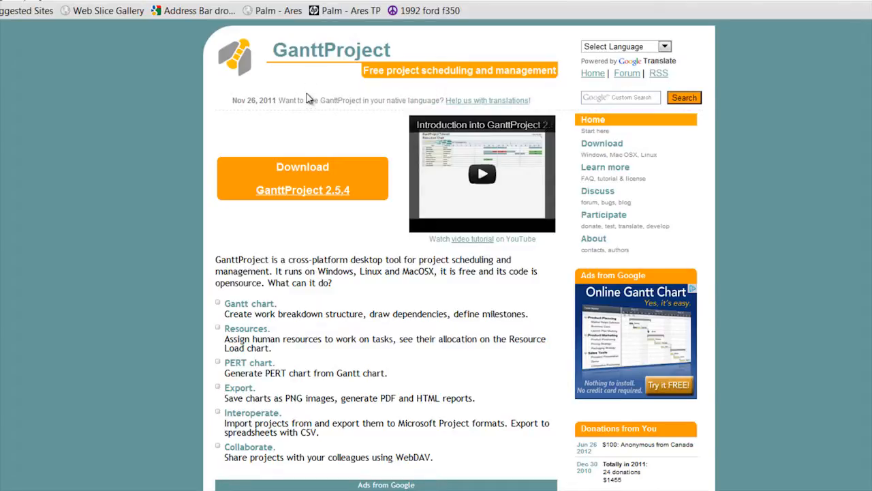
mouse_move(251, 60)
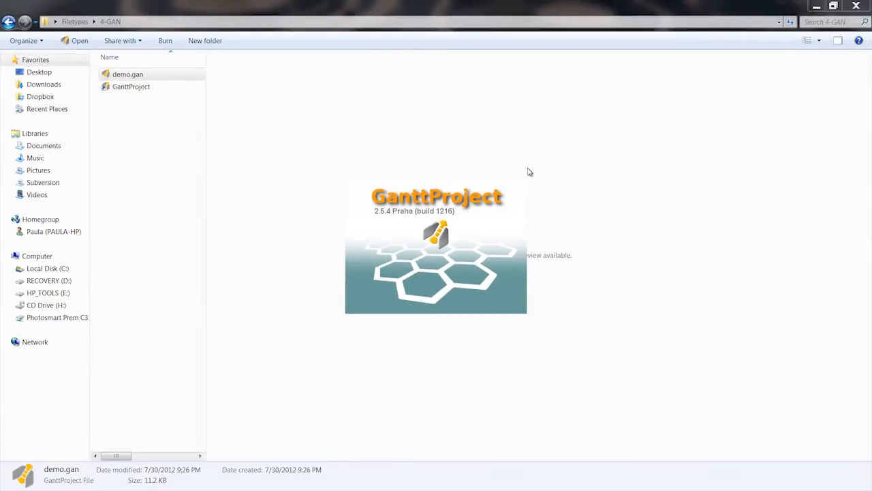
Double-click demo.gan in the 4-GAN folder to launch it in GanttProject.
double_click(128, 74)
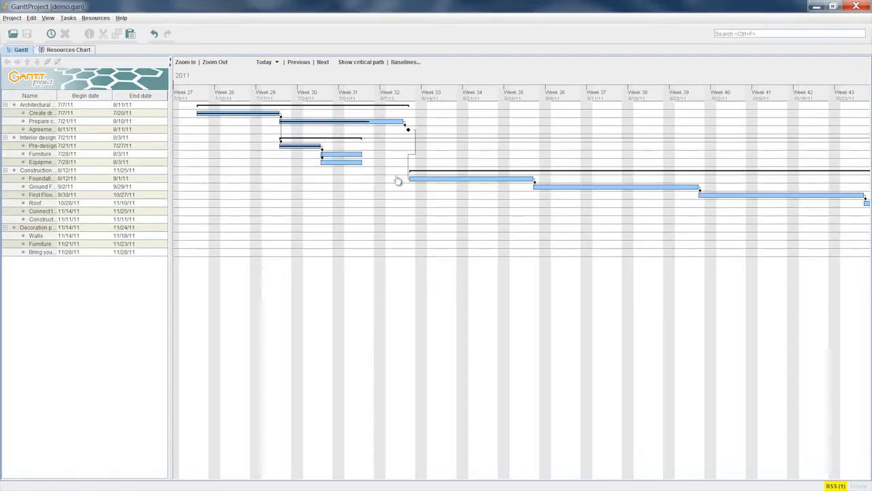
mouse_move(405, 155)
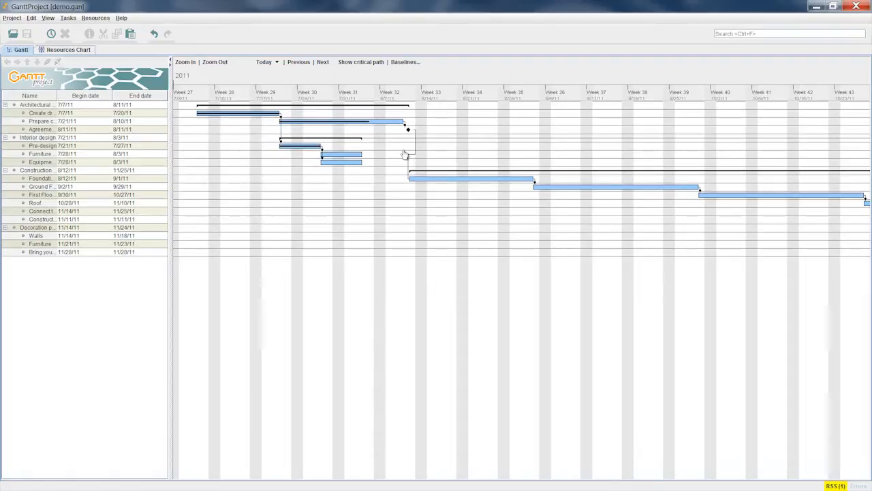